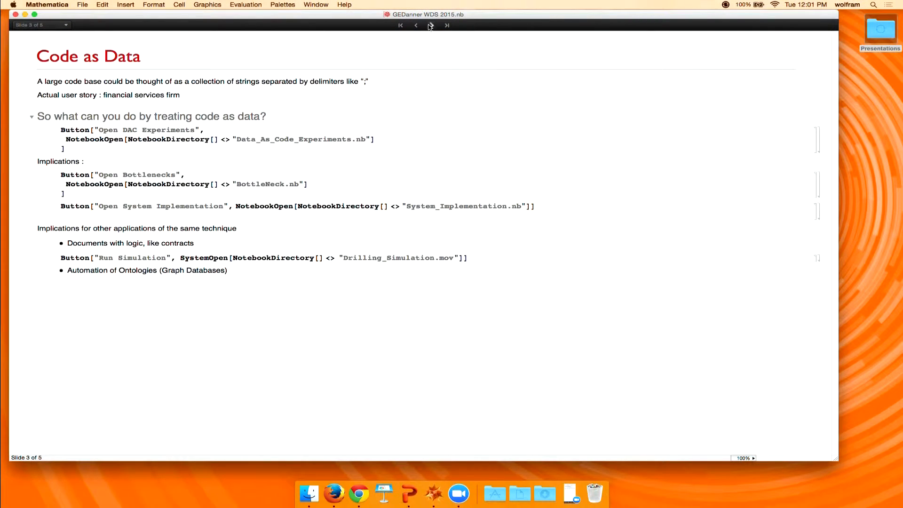
# Go back to the Two Parts slide and expand the Code as Data section.
pyautogui.click(415, 26)
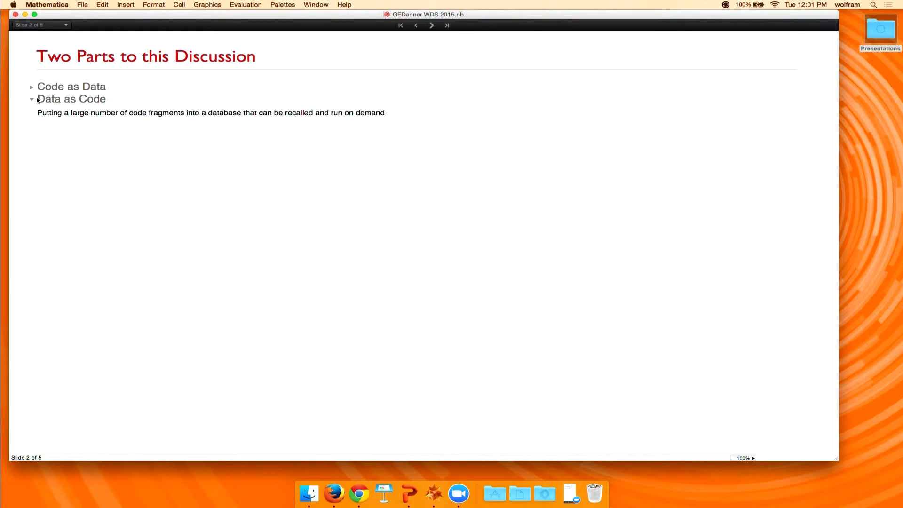
pyautogui.click(33, 86)
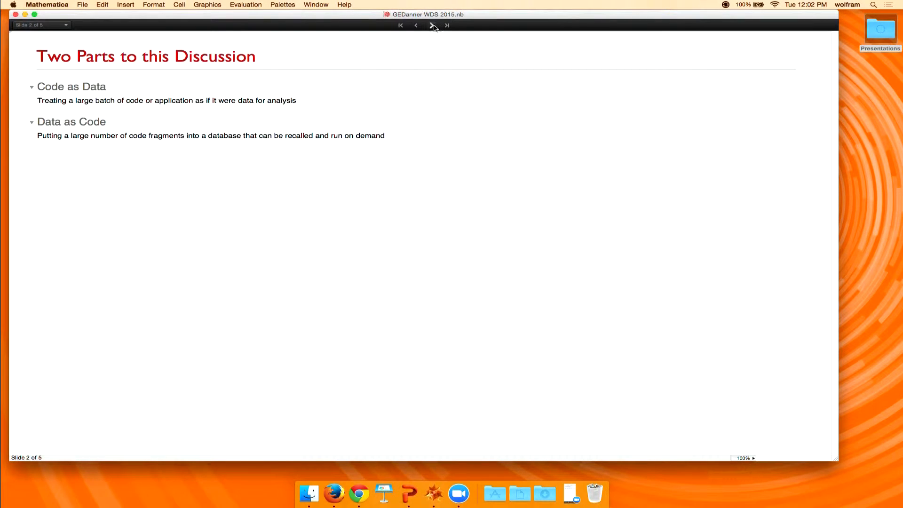
# Advance to slide 3, Code as Data, and set its magnification to 150%.
pyautogui.click(431, 27)
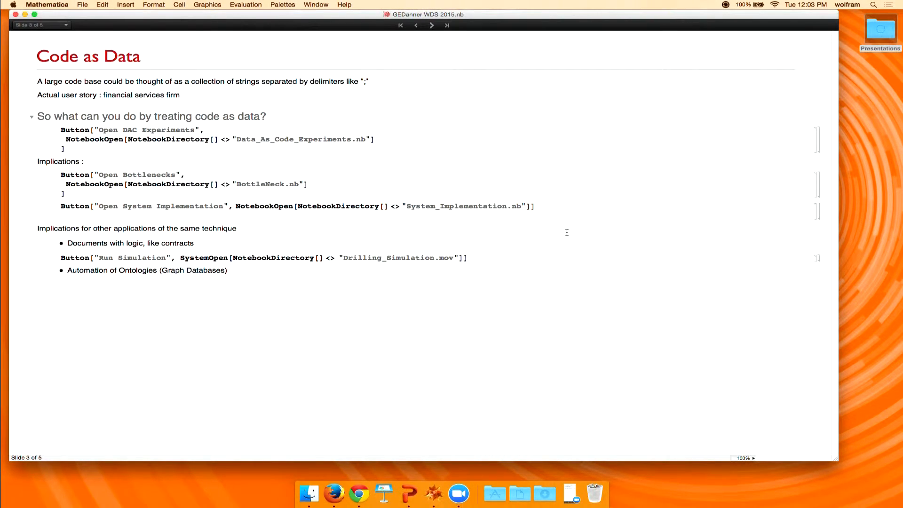
pyautogui.moveTo(741, 459)
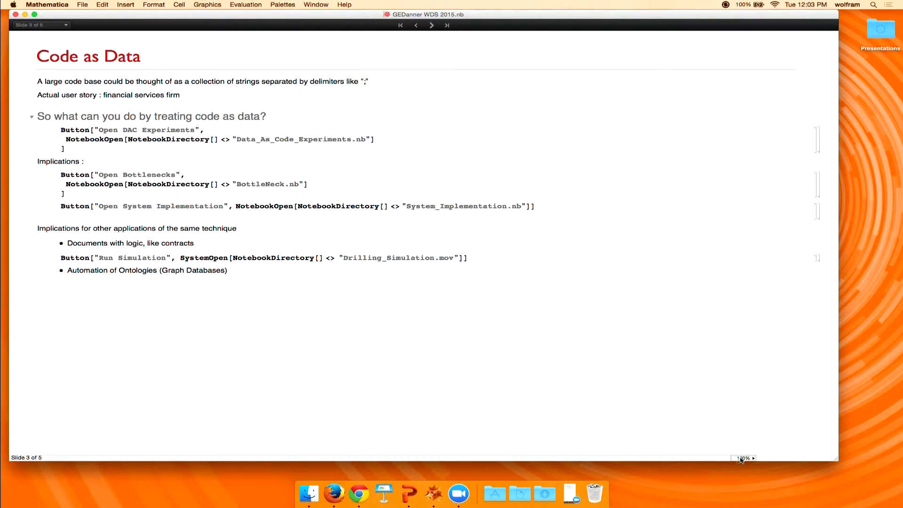
pyautogui.click(743, 458)
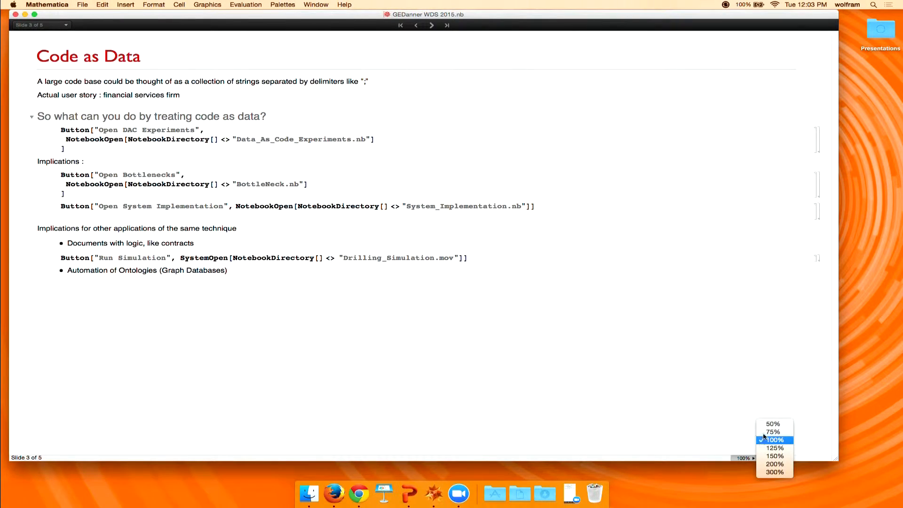
pyautogui.click(775, 455)
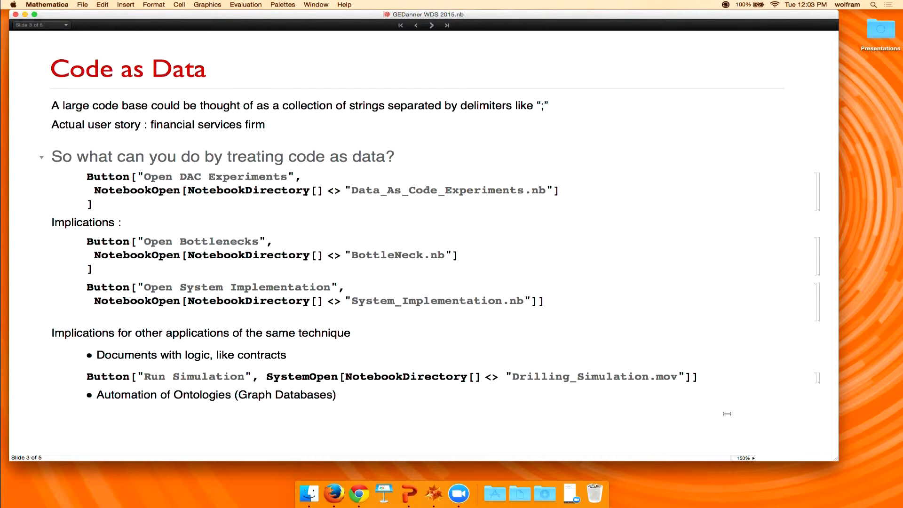
pyautogui.moveTo(712, 387)
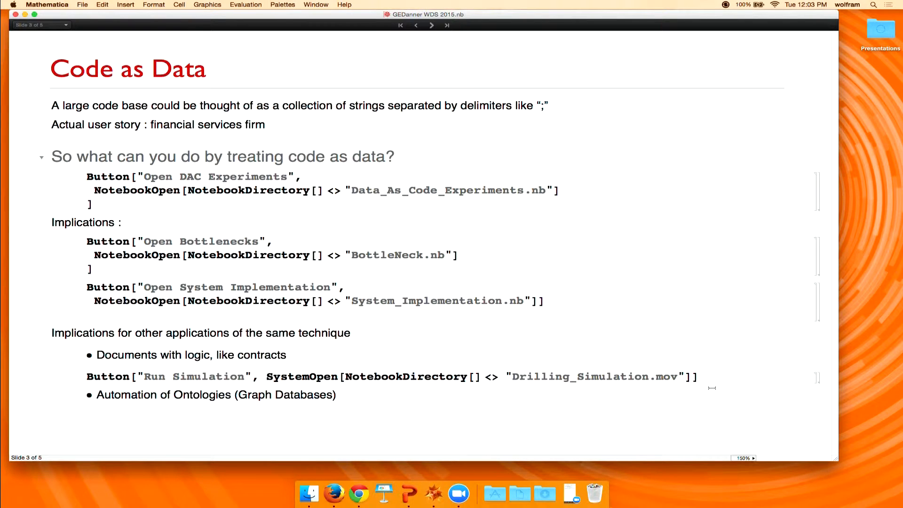
pyautogui.moveTo(886, 148)
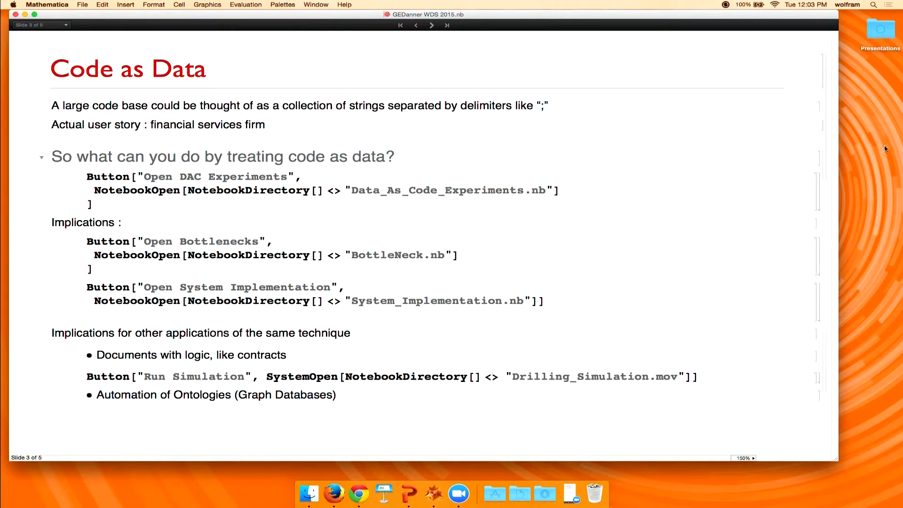
pyautogui.moveTo(824, 106)
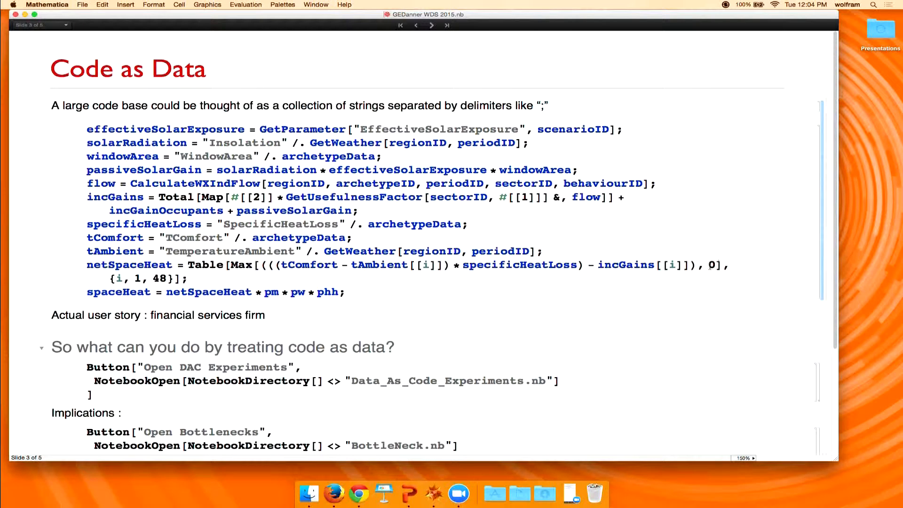
pyautogui.moveTo(811, 371)
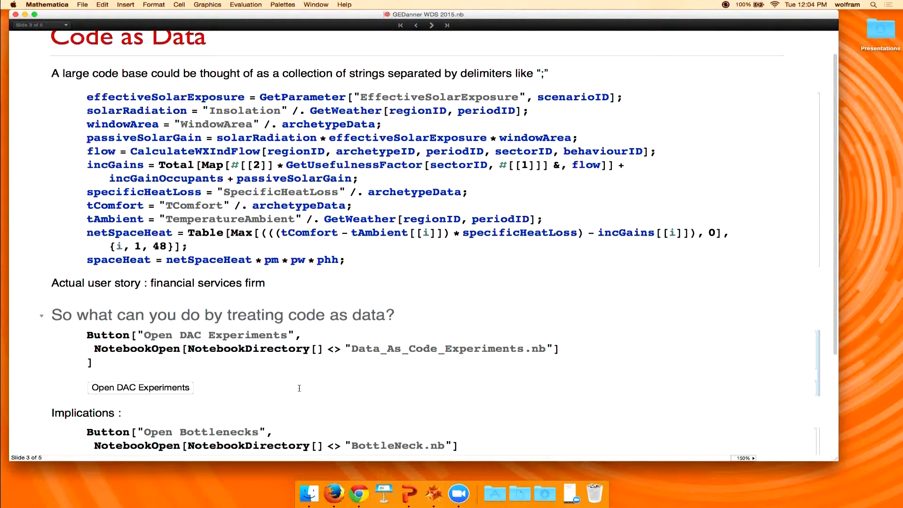
# Open Data_As_Code_Experiments.nb, enlarge its window and scroll down to the function-connection graph.
pyautogui.click(140, 387)
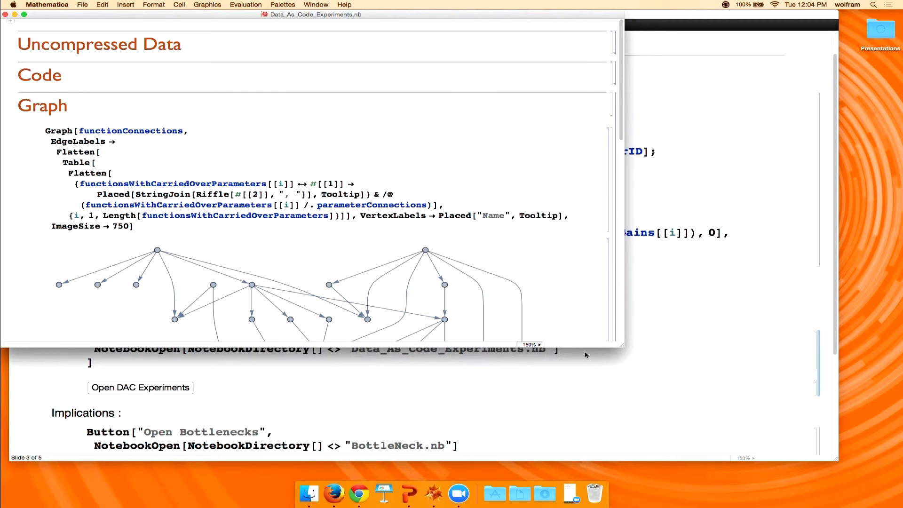
pyautogui.moveTo(631, 352)
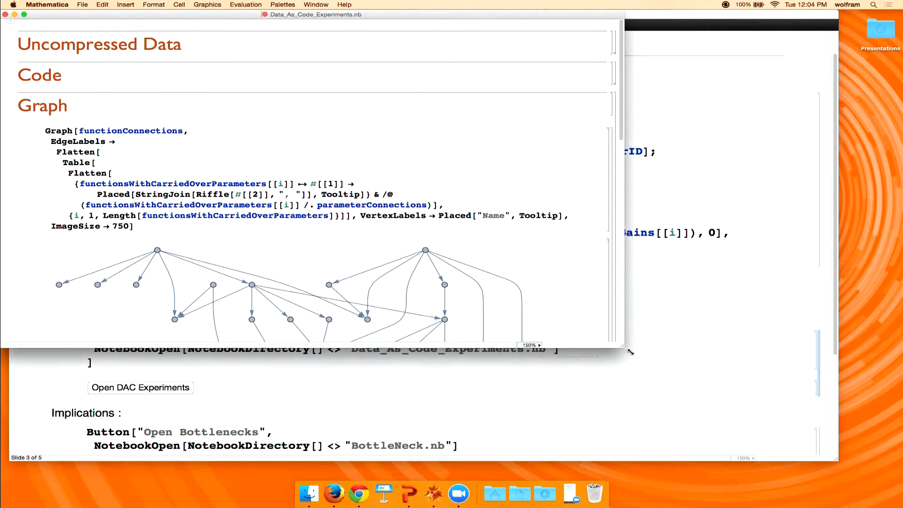
pyautogui.moveTo(630, 351); pyautogui.dragTo(781, 458)
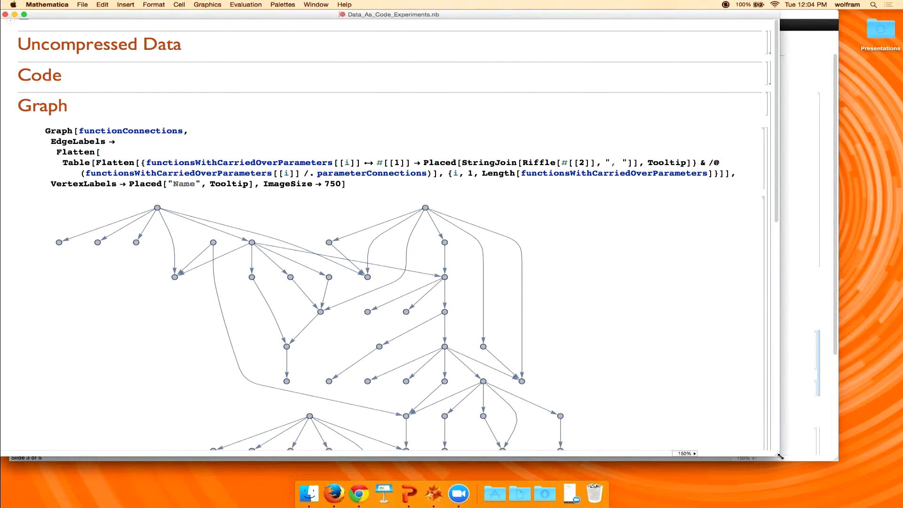
pyautogui.moveTo(603, 360)
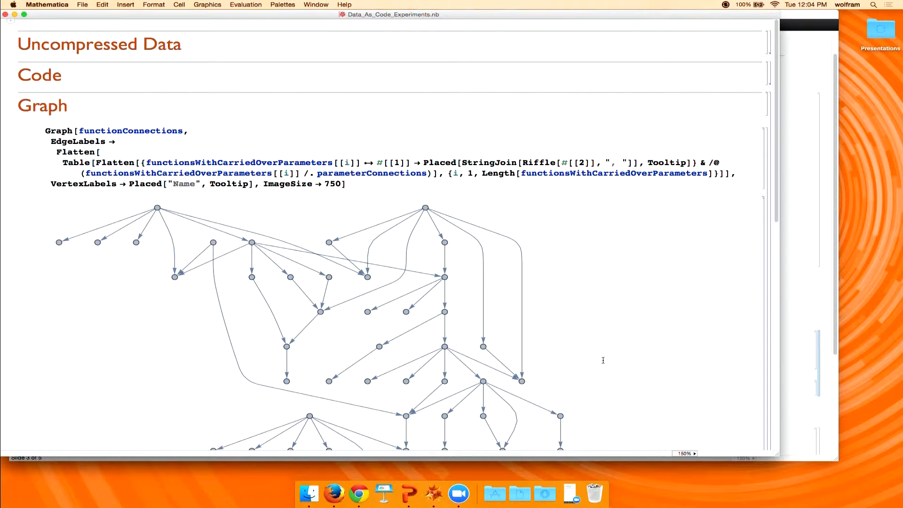
pyautogui.moveTo(522, 328)
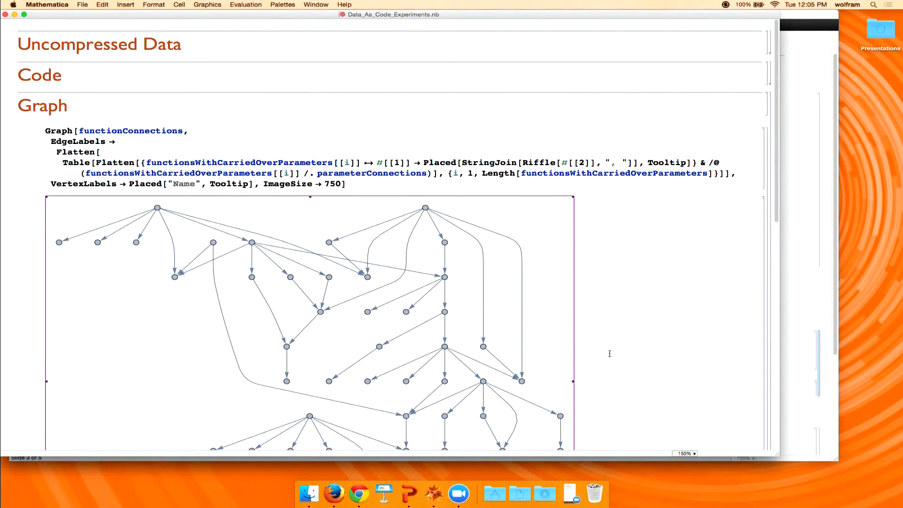
pyautogui.click(667, 313)
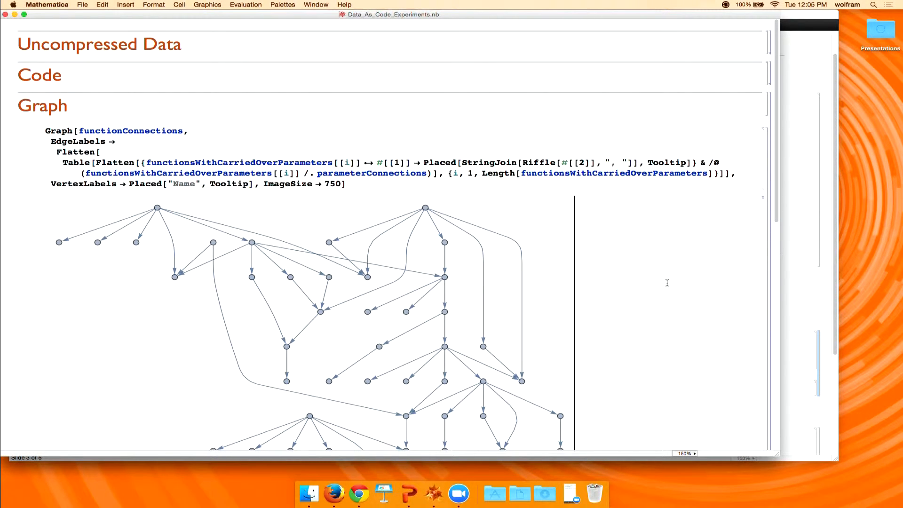
pyautogui.scroll(-3)
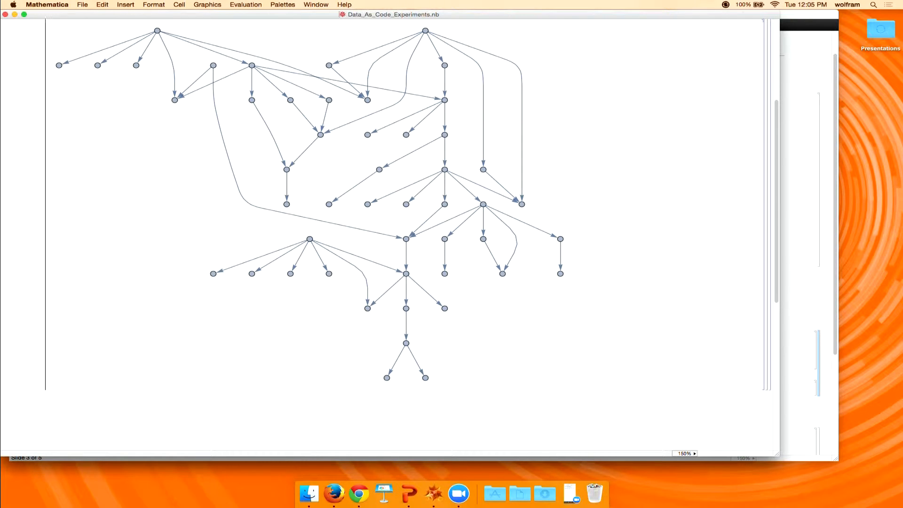
pyautogui.scroll(-3)
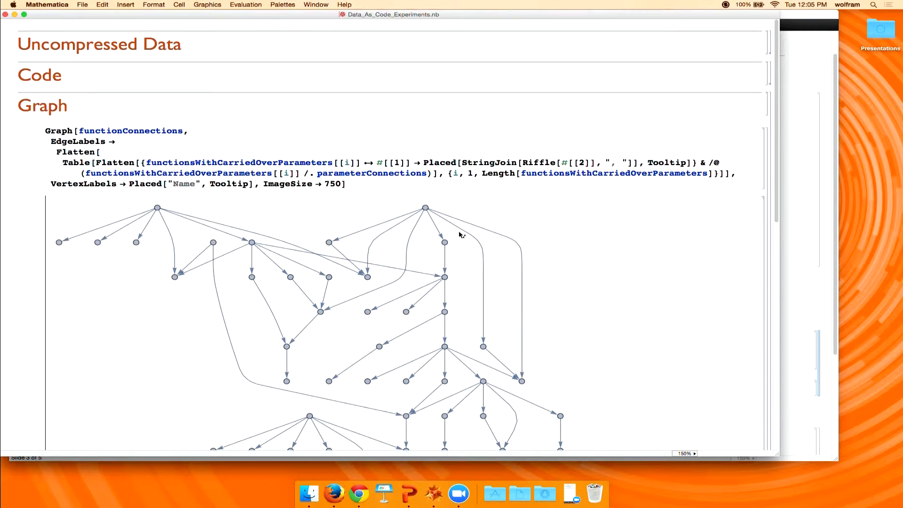
pyautogui.scroll(-3)
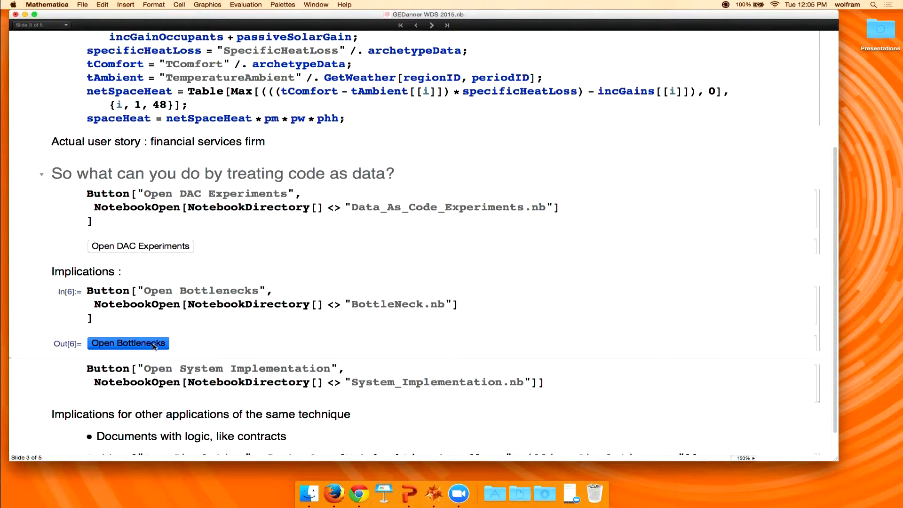
# Open the Bottlenecks notebook at 150% and scroll to the function-call comparison plot.
pyautogui.click(128, 343)
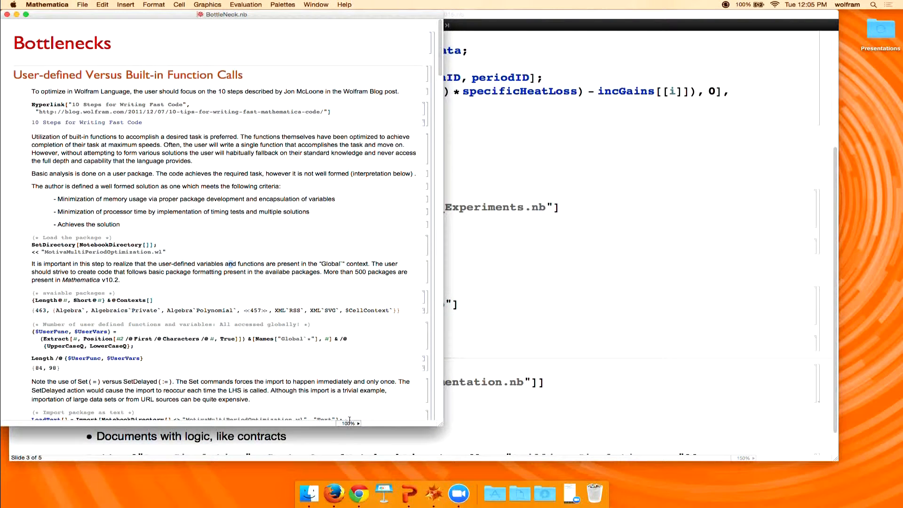
pyautogui.click(358, 424)
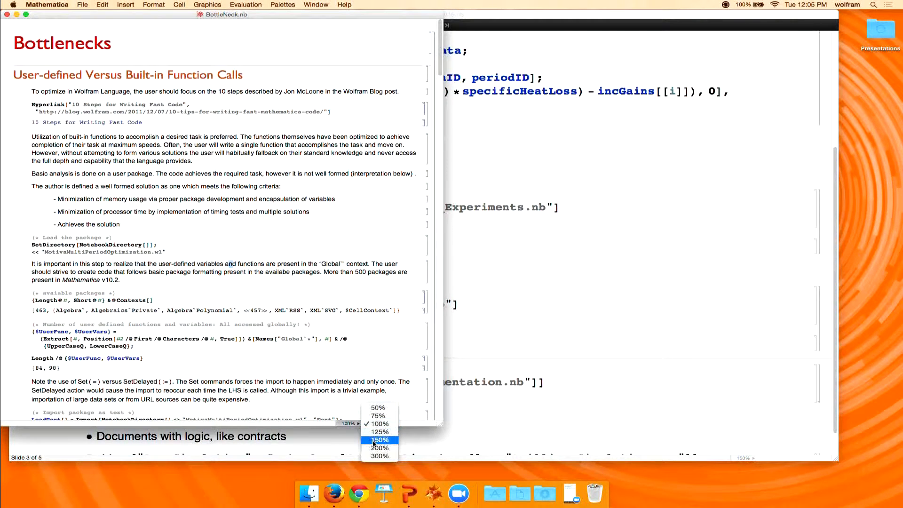
pyautogui.click(380, 440)
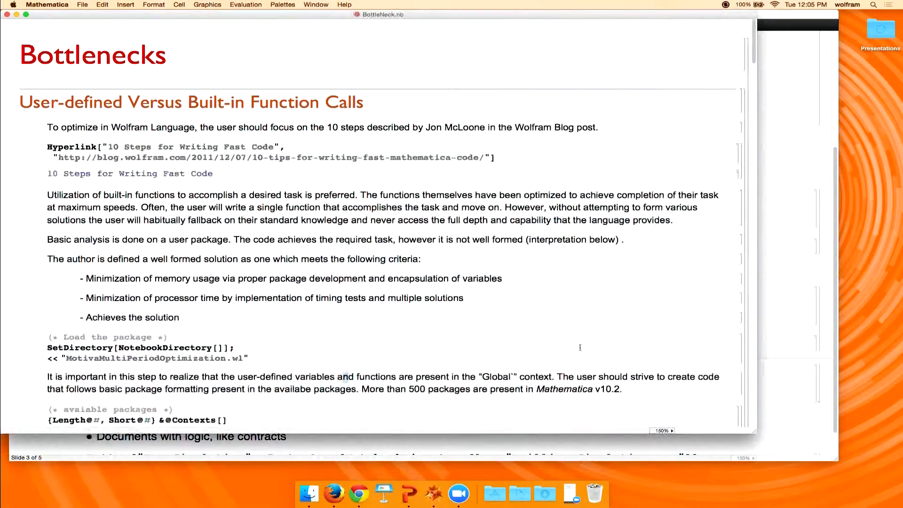
pyautogui.scroll(-3)
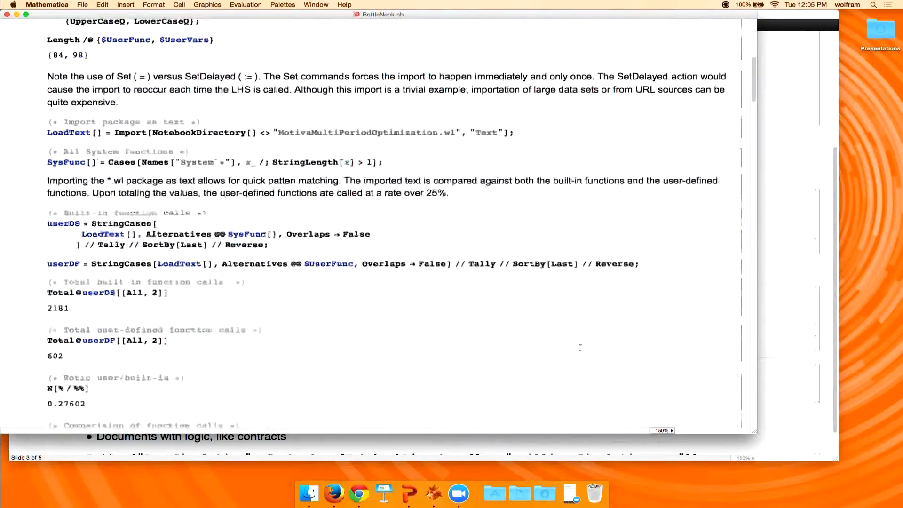
pyautogui.scroll(-3)
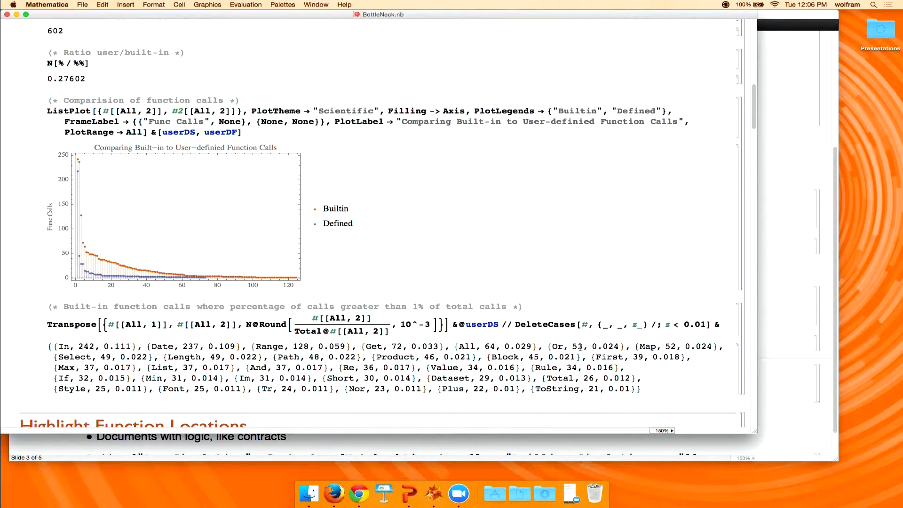
pyautogui.scroll(-3)
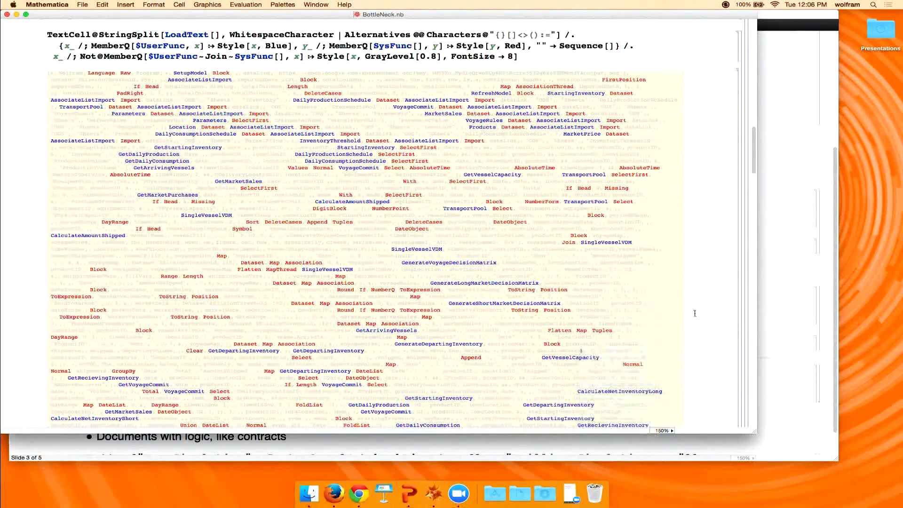
pyautogui.scroll(-3)
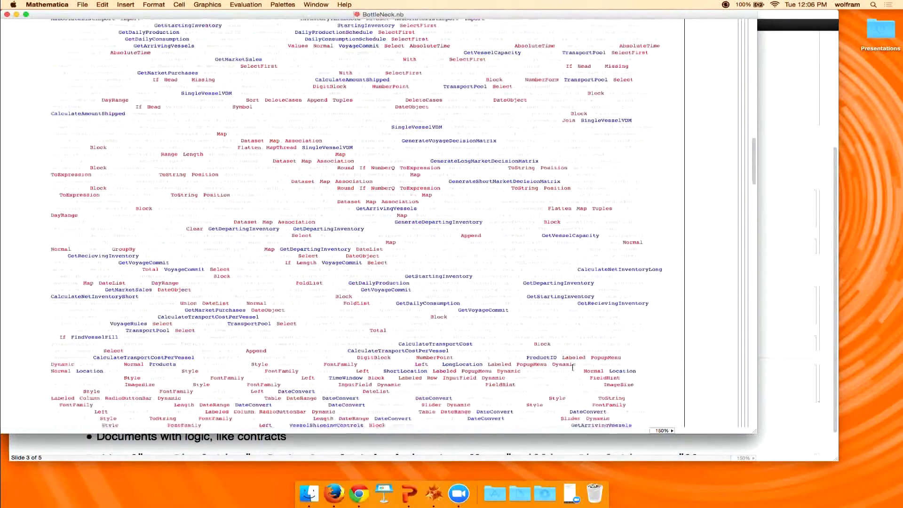
pyautogui.scroll(-3)
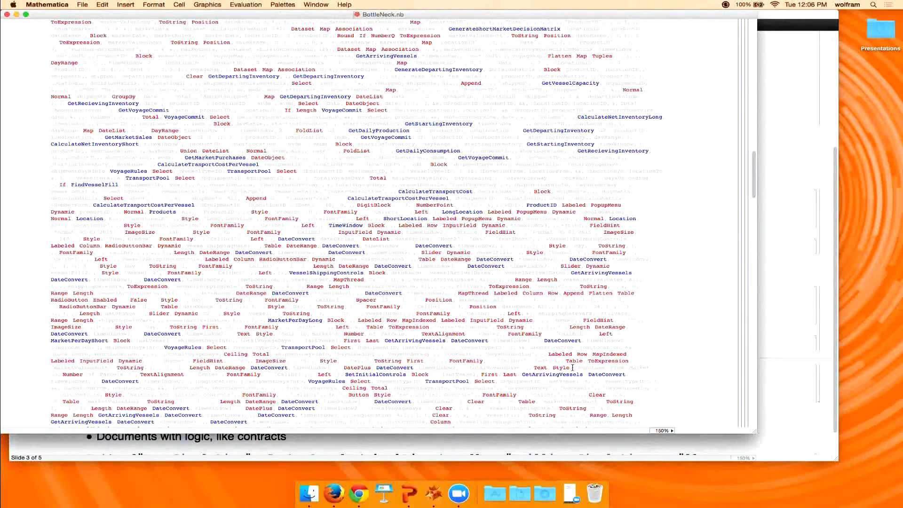
pyautogui.scroll(-3)
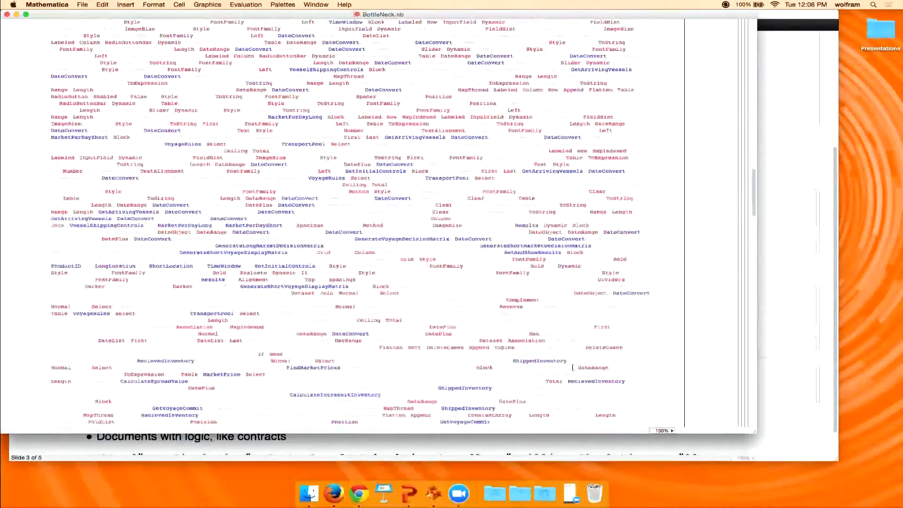
pyautogui.scroll(-3)
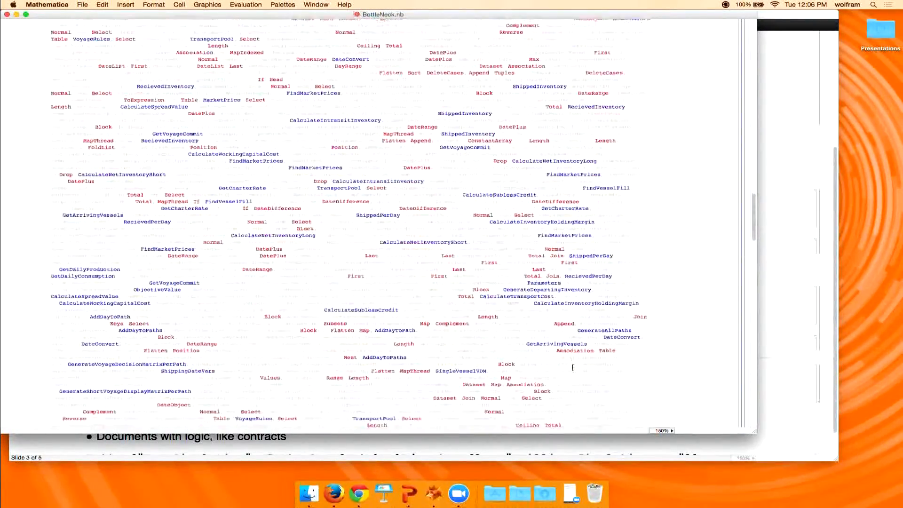
pyautogui.scroll(-3)
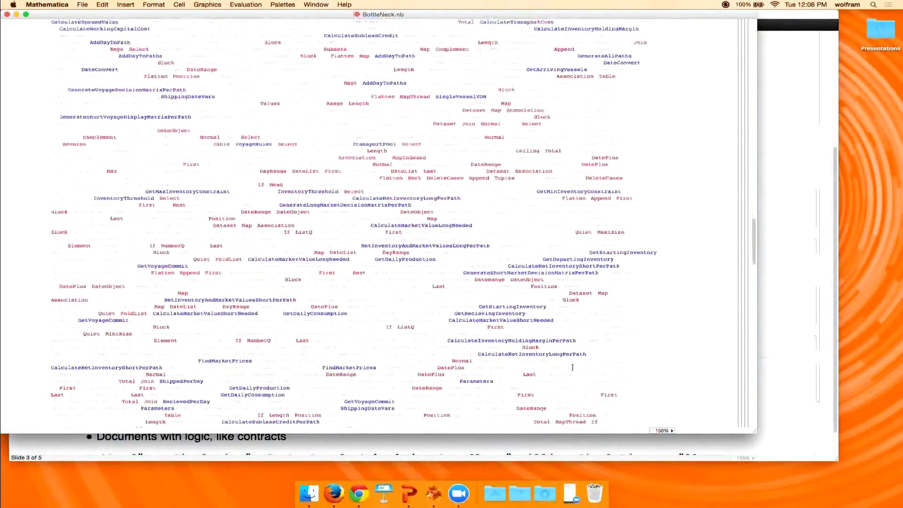
pyautogui.scroll(-3)
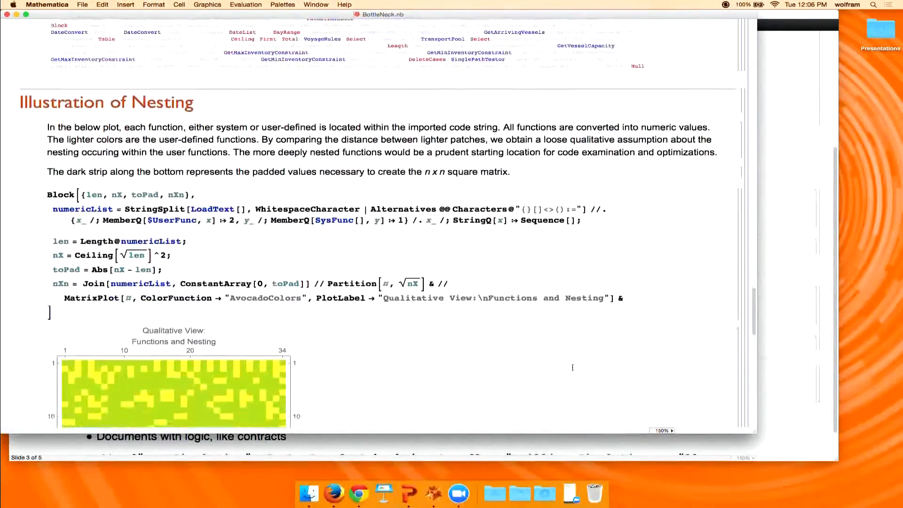
pyautogui.scroll(-3)
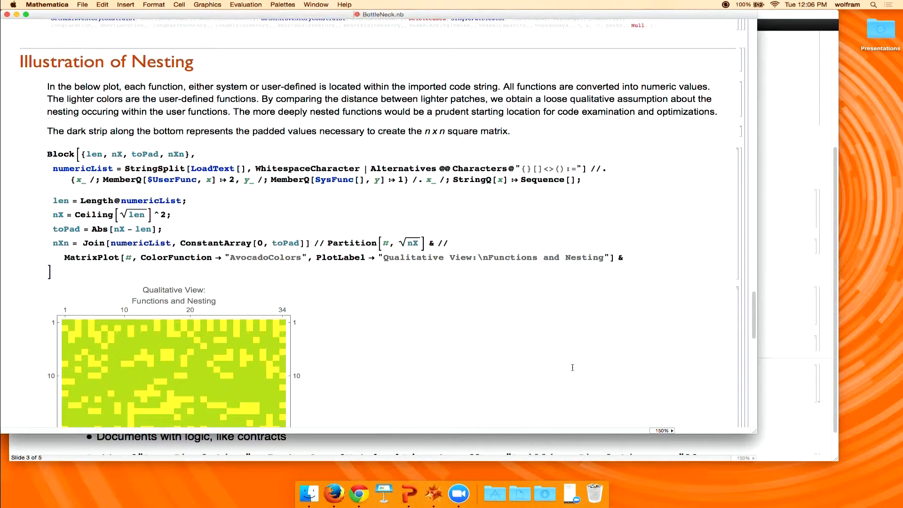
pyautogui.scroll(-3)
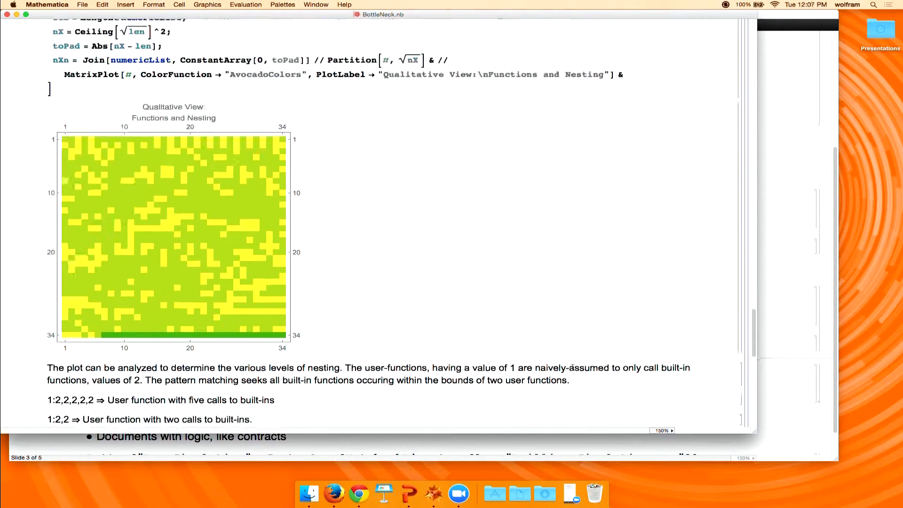
pyautogui.scroll(-3)
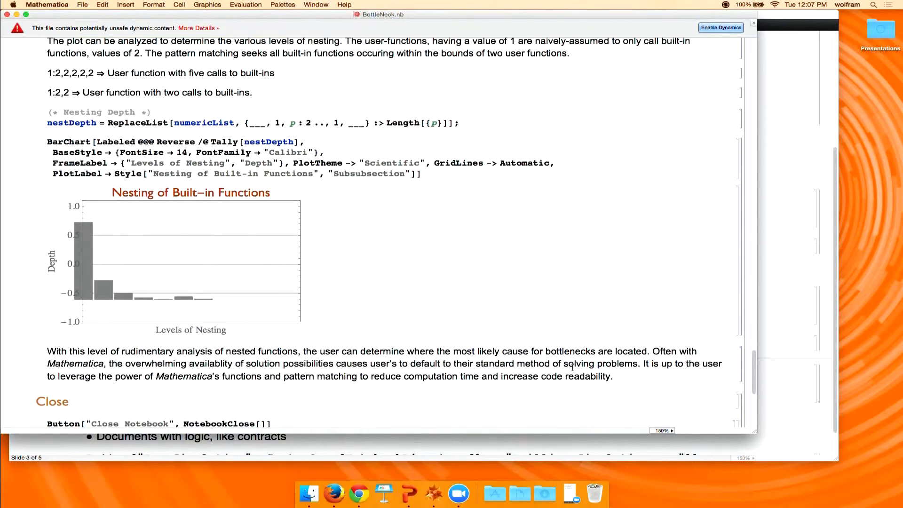
pyautogui.scroll(-3)
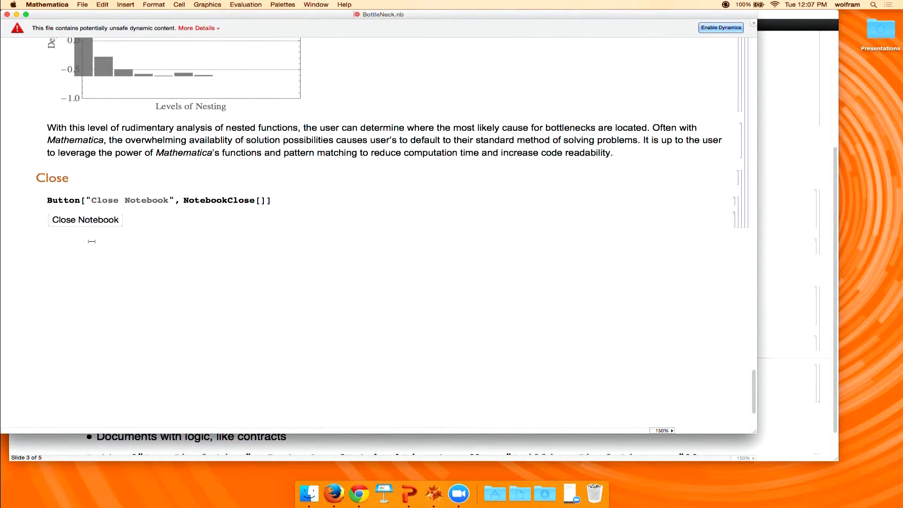
# Evaluate the Button["Run Simulation", …] cell to produce a working Run Simulation button.
pyautogui.click(85, 220)
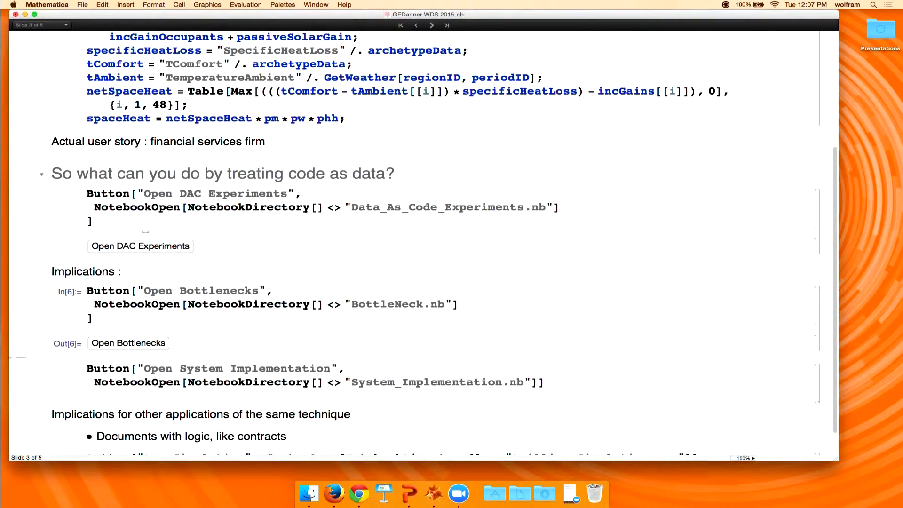
pyautogui.scroll(-3)
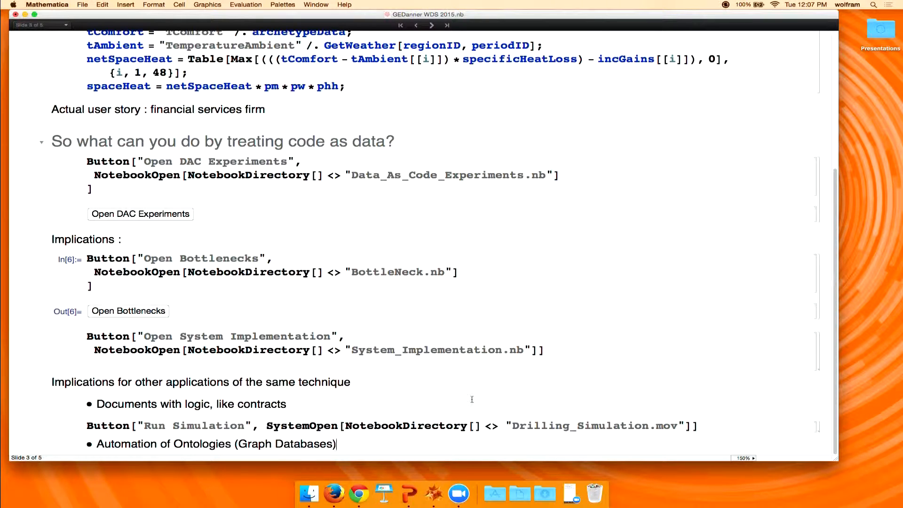
pyautogui.moveTo(479, 377)
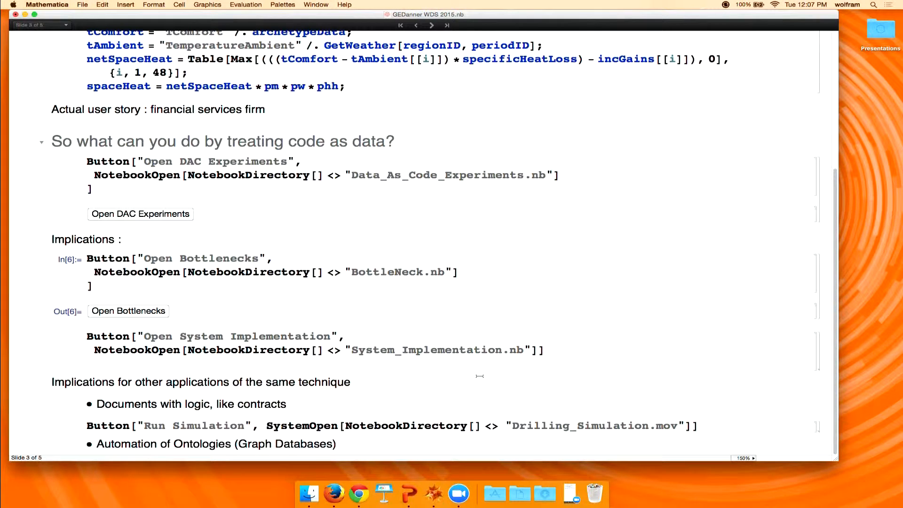
pyautogui.click(336, 444)
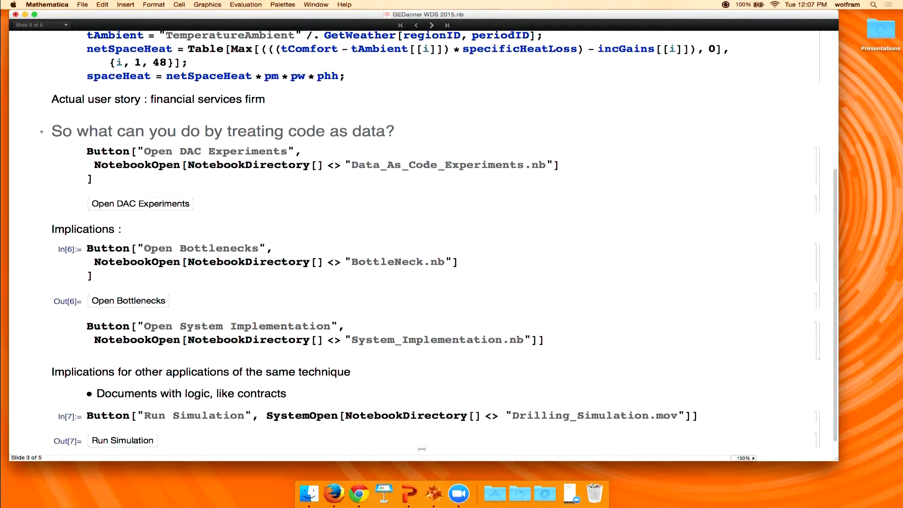
# Launch Drilling_Simulation.mov in QuickTime Player from the Run Simulation button.
pyautogui.click(122, 440)
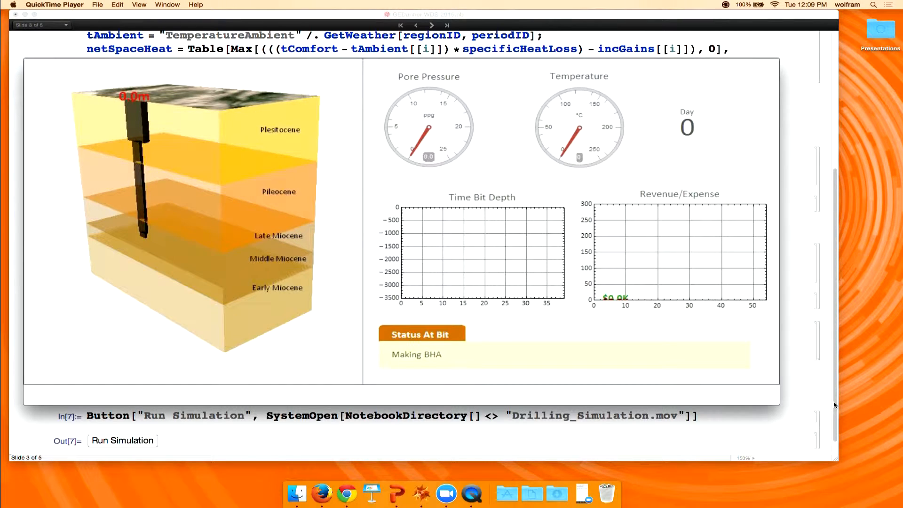
# Play the drilling simulation movie in QuickTime Player.
pyautogui.click(122, 440)
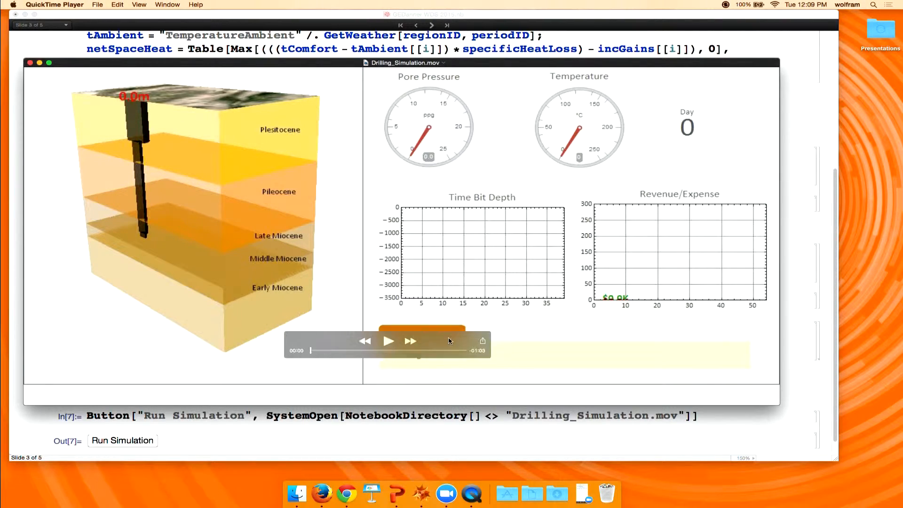
pyautogui.click(389, 341)
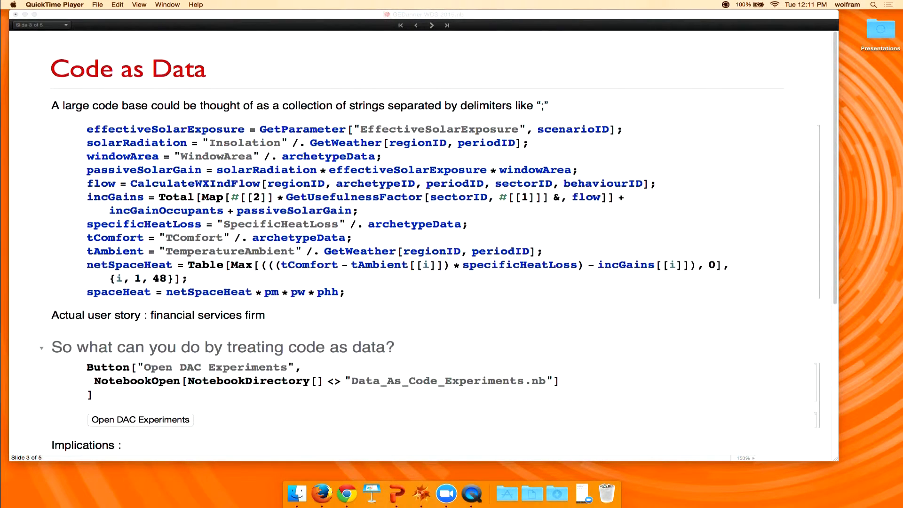
# Scroll slide 3 down to the Run Simulation button and Automation of Ontologies bullet.
pyautogui.scroll(-3)
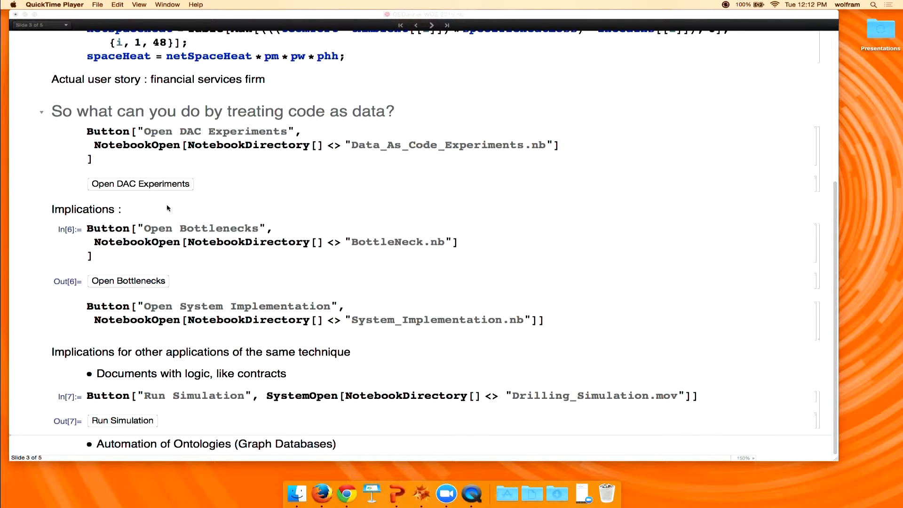
pyautogui.moveTo(197, 163)
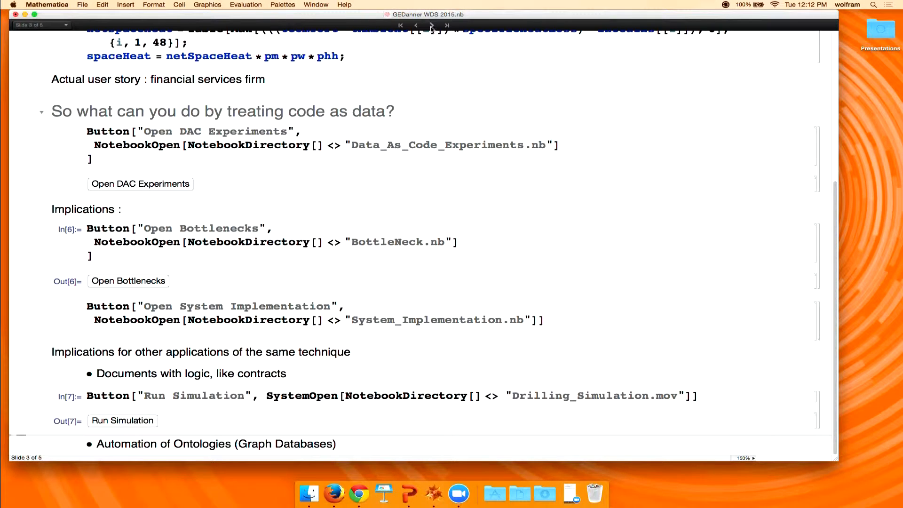
# Jump to the Summary slide, return to Code as Data, then advance to slide 4, Data as Code.
pyautogui.click(448, 25)
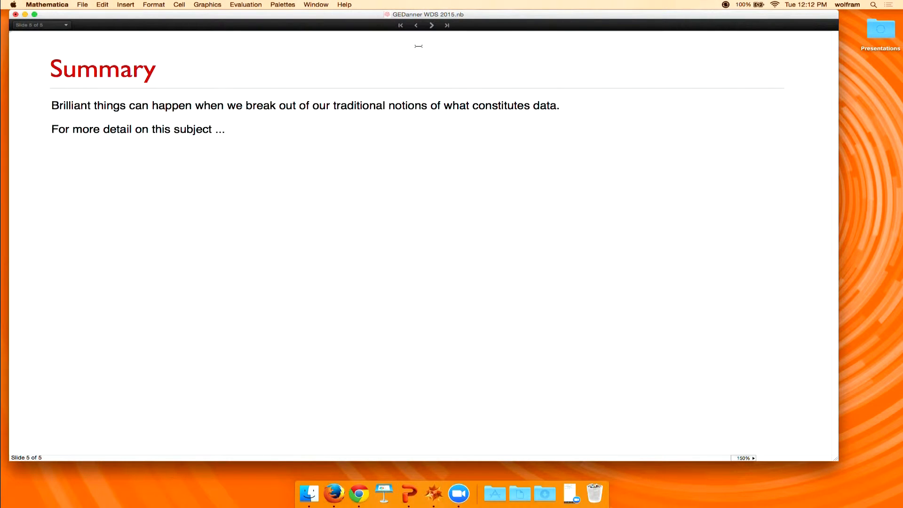
pyautogui.click(416, 26)
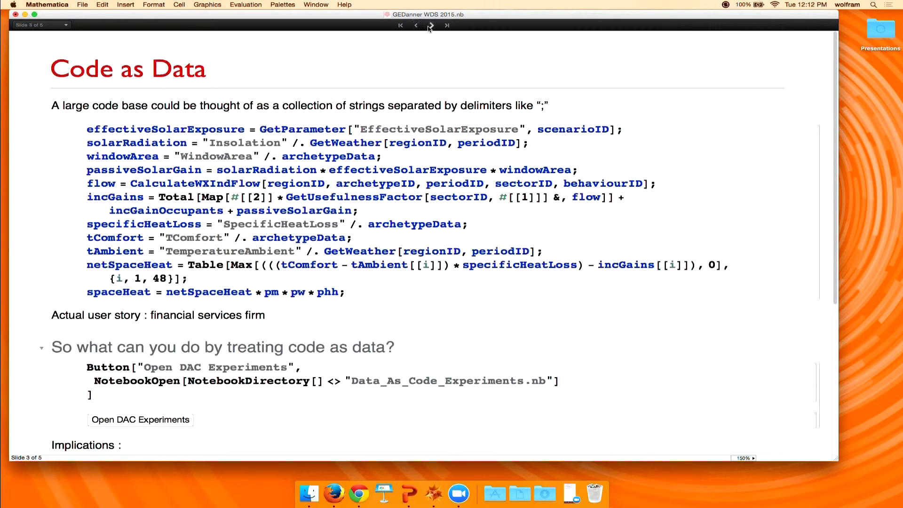
pyautogui.click(431, 25)
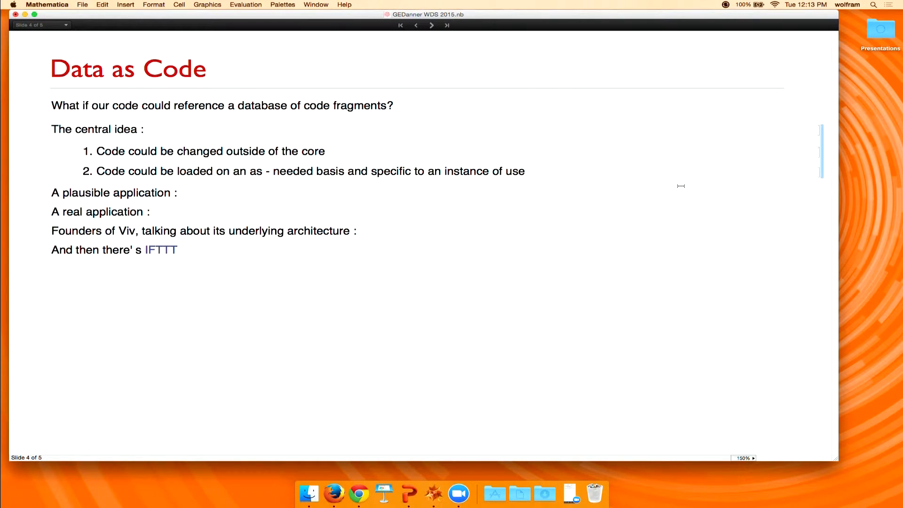
pyautogui.moveTo(713, 186)
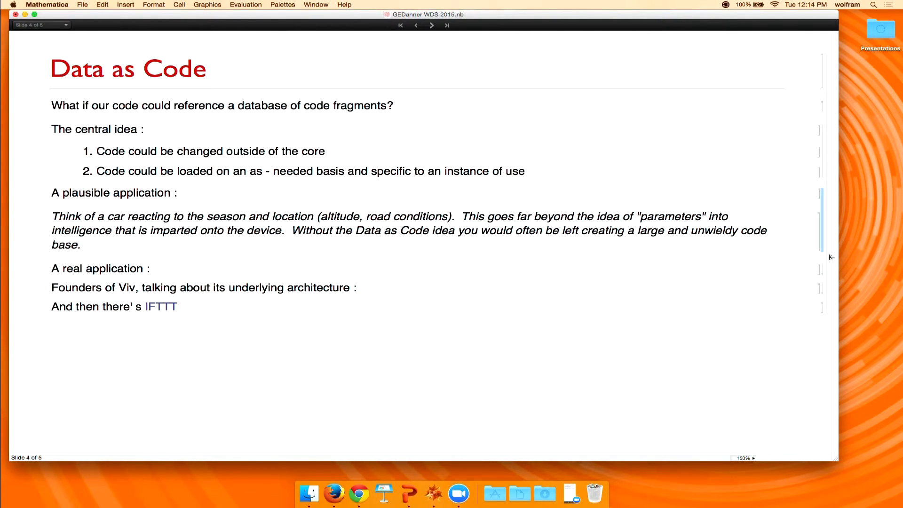
# Scroll through the spreadsheet Import code and the TableForm of financial model equations to its end.
pyautogui.scroll(-3)
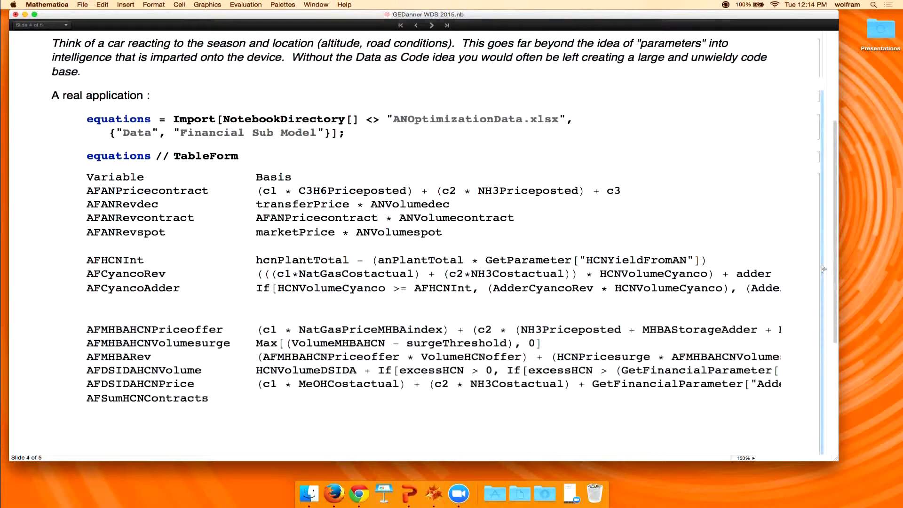
pyautogui.scroll(-3)
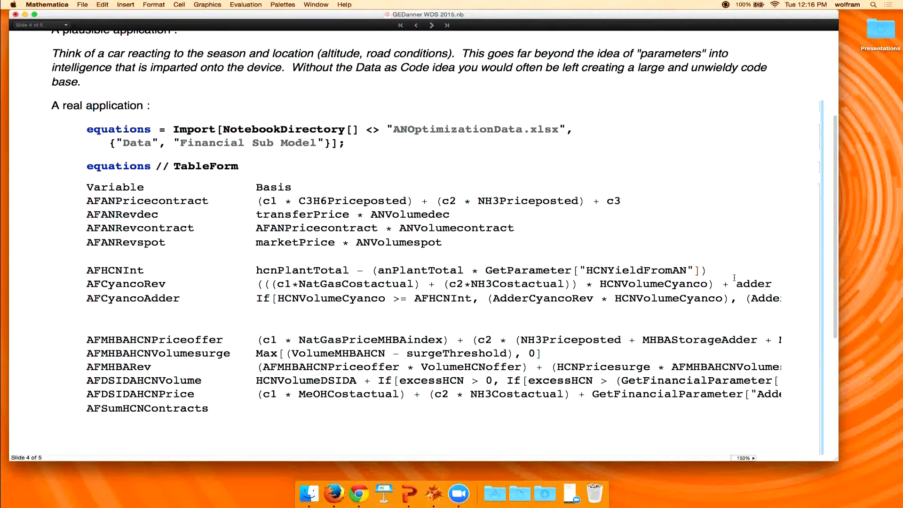
pyautogui.scroll(-3)
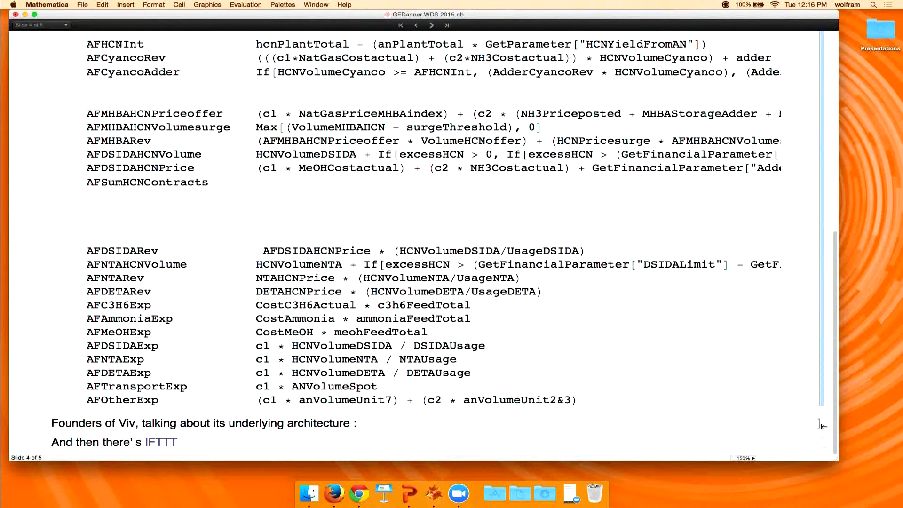
# Scroll down past the Viv infographic to the Wired Magazine credit and follow the IFTTT link.
pyautogui.scroll(-3)
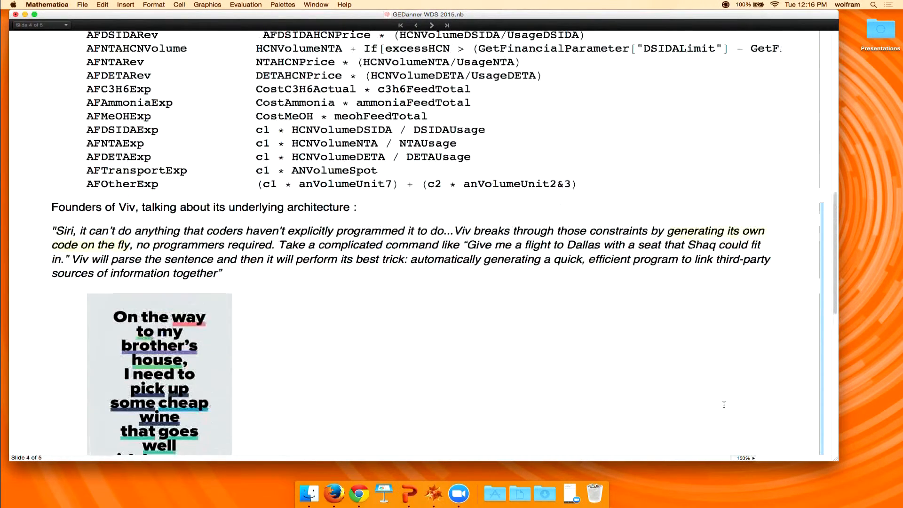
pyautogui.scroll(-3)
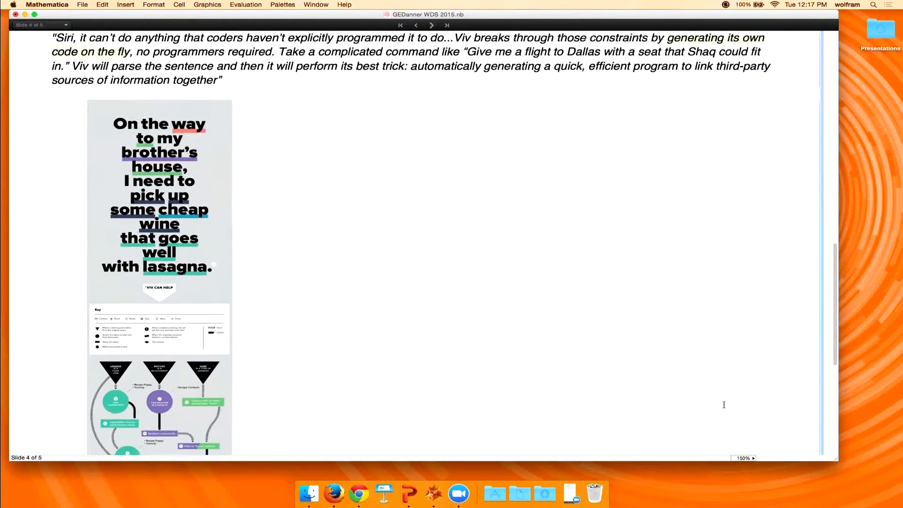
pyautogui.scroll(-3)
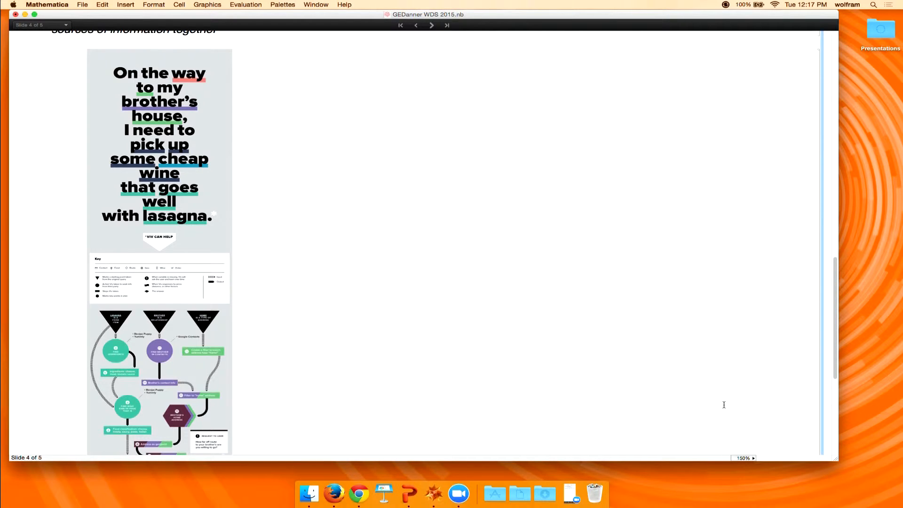
pyautogui.scroll(-3)
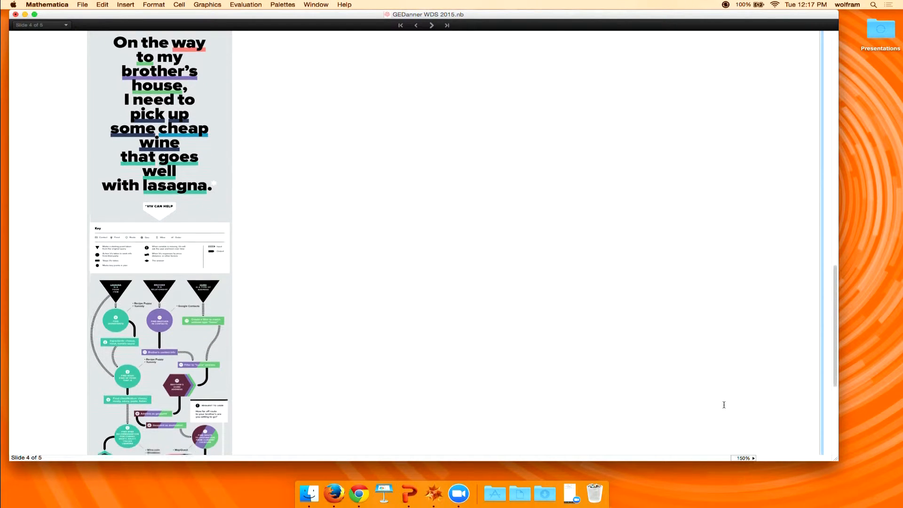
pyautogui.scroll(-3)
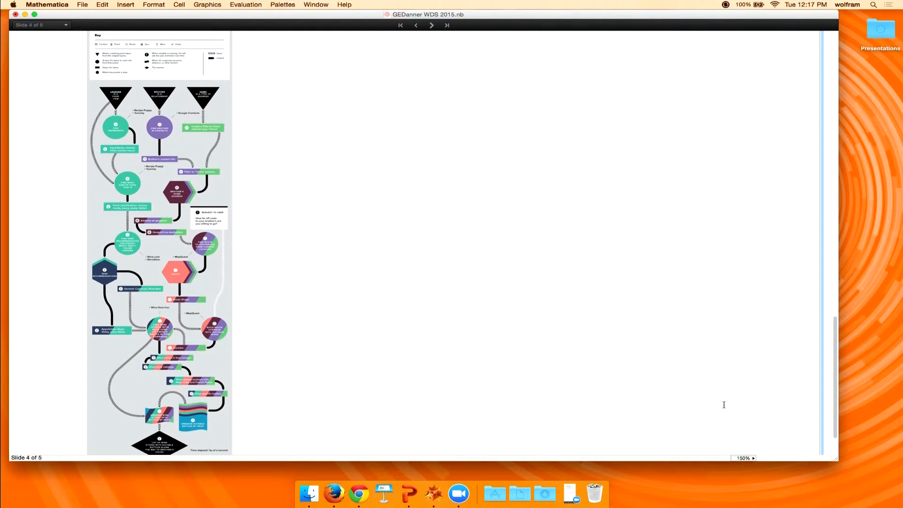
pyautogui.scroll(-3)
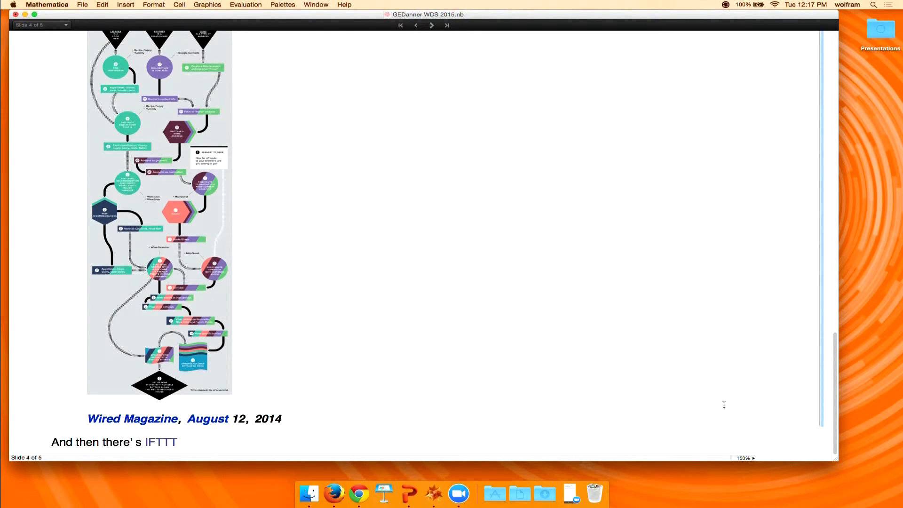
pyautogui.moveTo(726, 410)
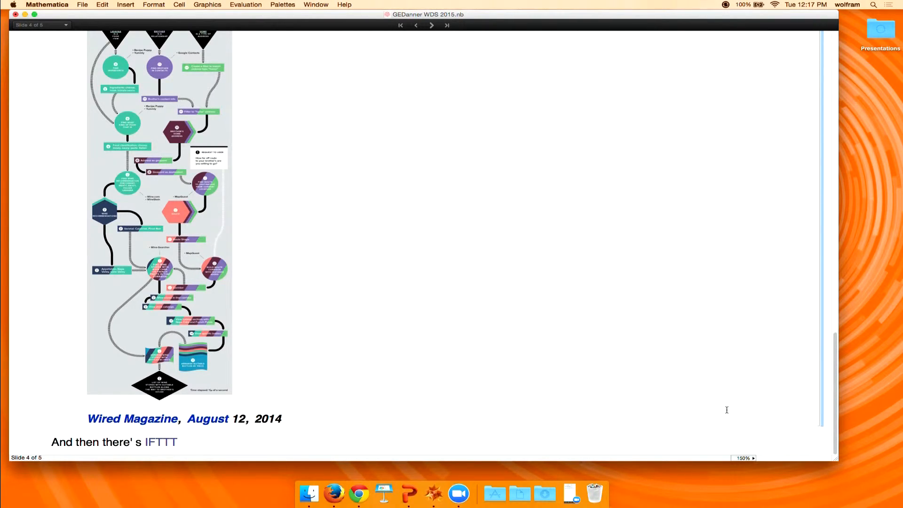
pyautogui.moveTo(256, 440)
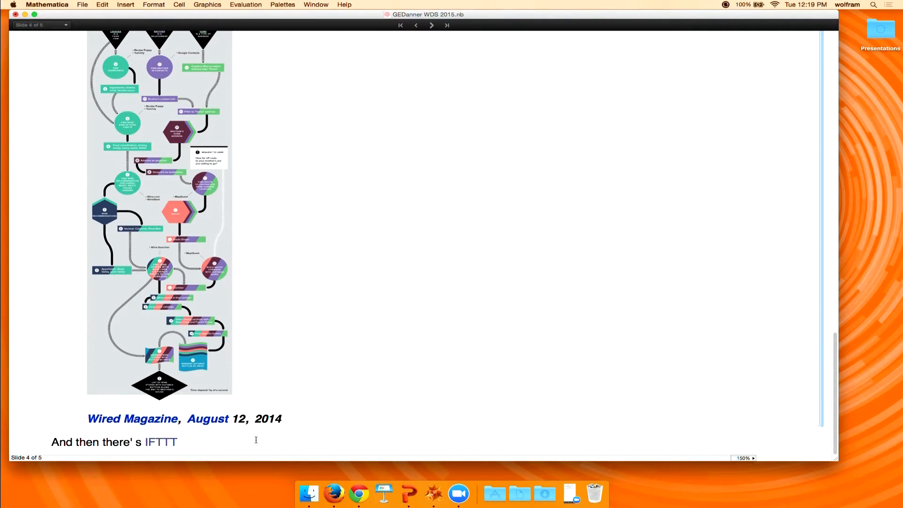
pyautogui.doubleClick(162, 442)
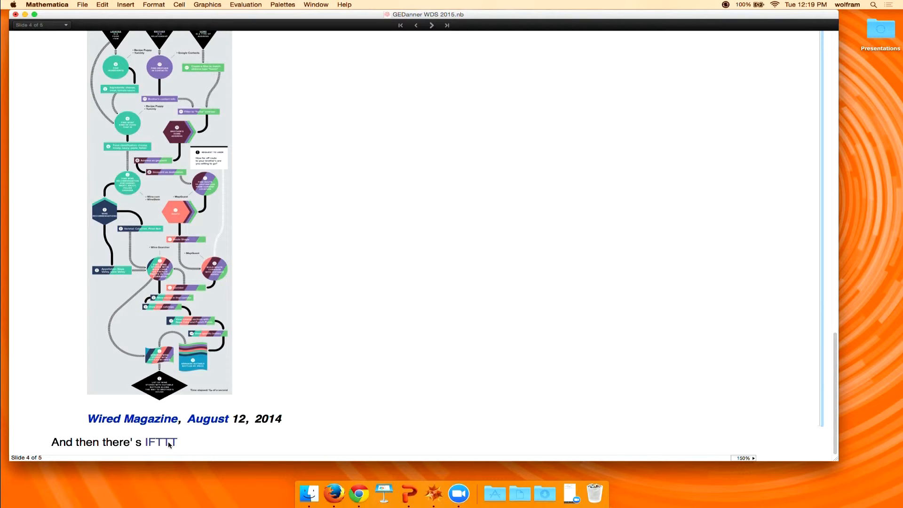
pyautogui.click(162, 442)
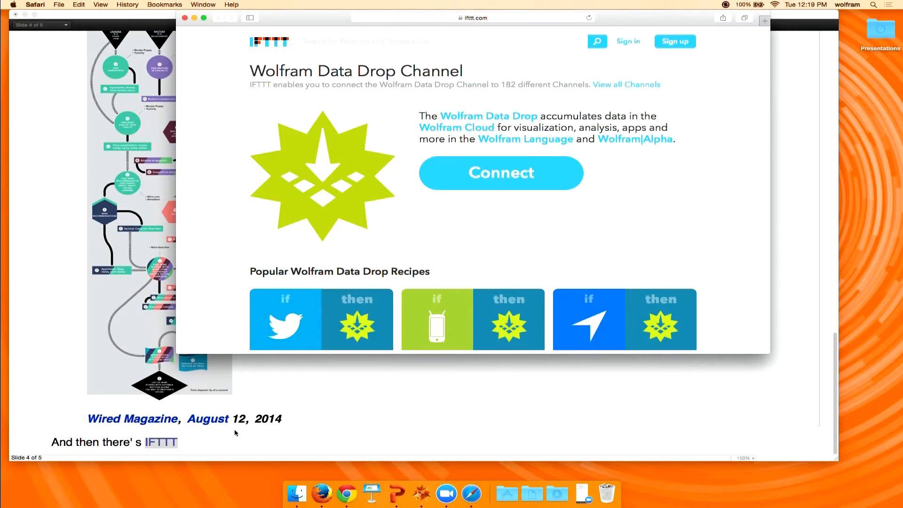
pyautogui.moveTo(383, 376)
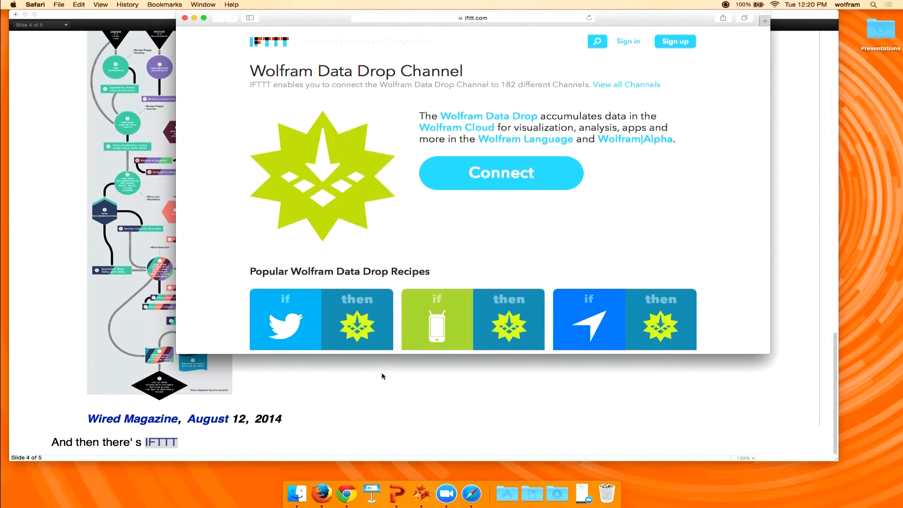
pyautogui.moveTo(412, 224)
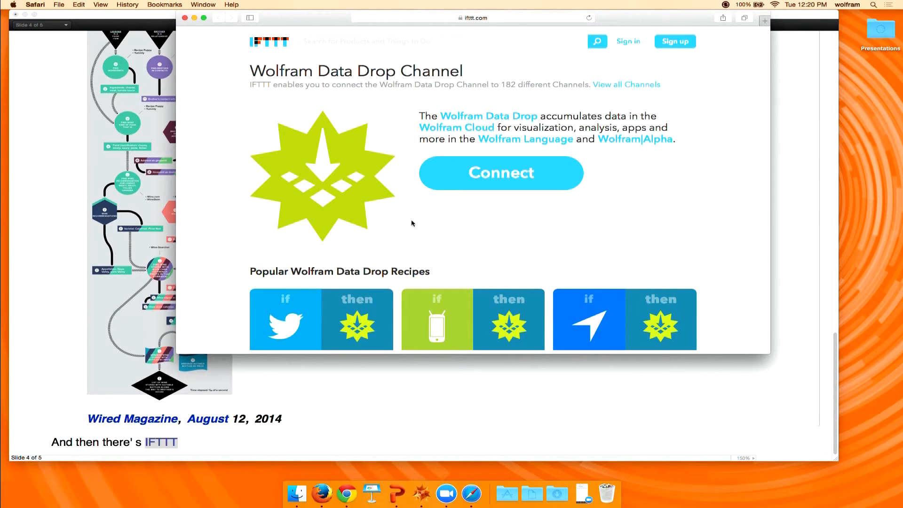
pyautogui.moveTo(314, 132)
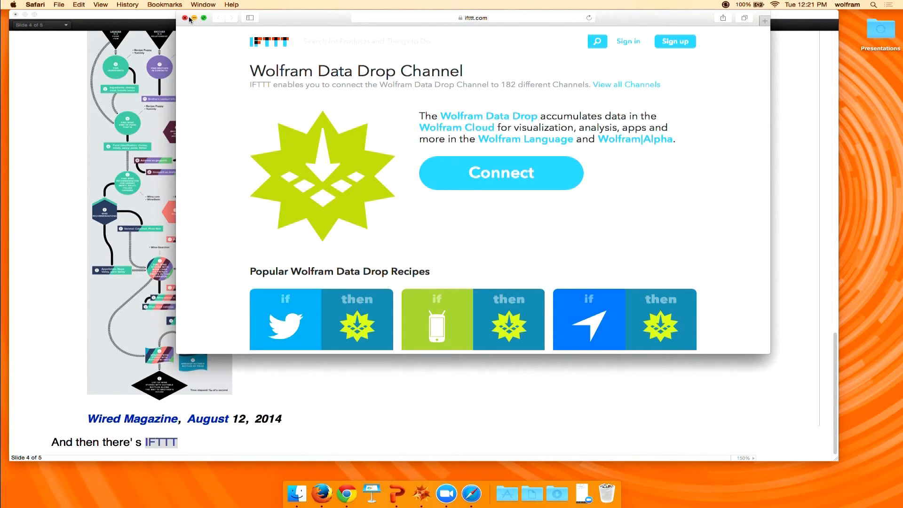
pyautogui.click(182, 18)
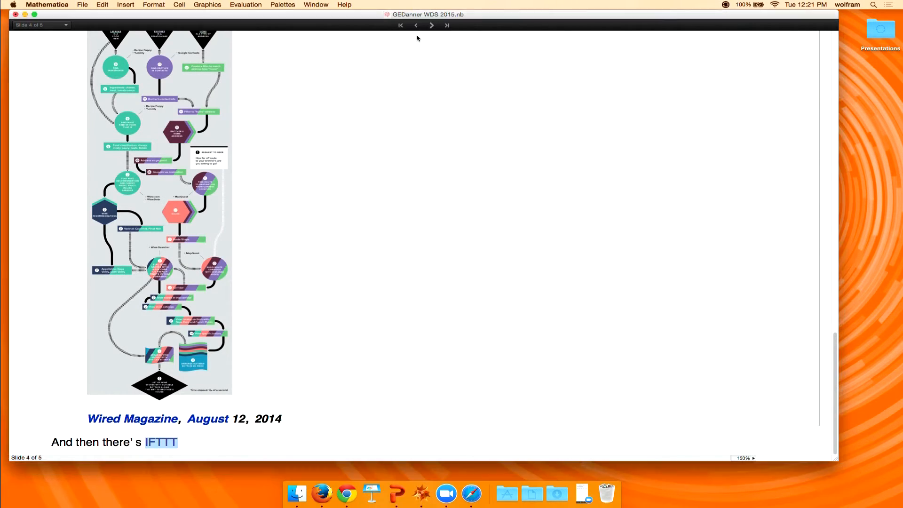
# Advance the slideshow to slide 5, "Summary", with its closing statement on data.
pyautogui.click(430, 26)
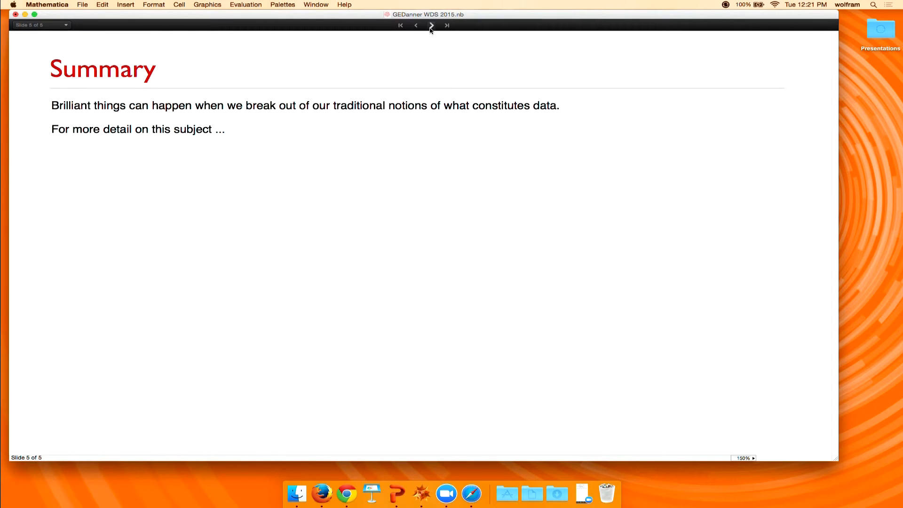
pyautogui.moveTo(803, 115)
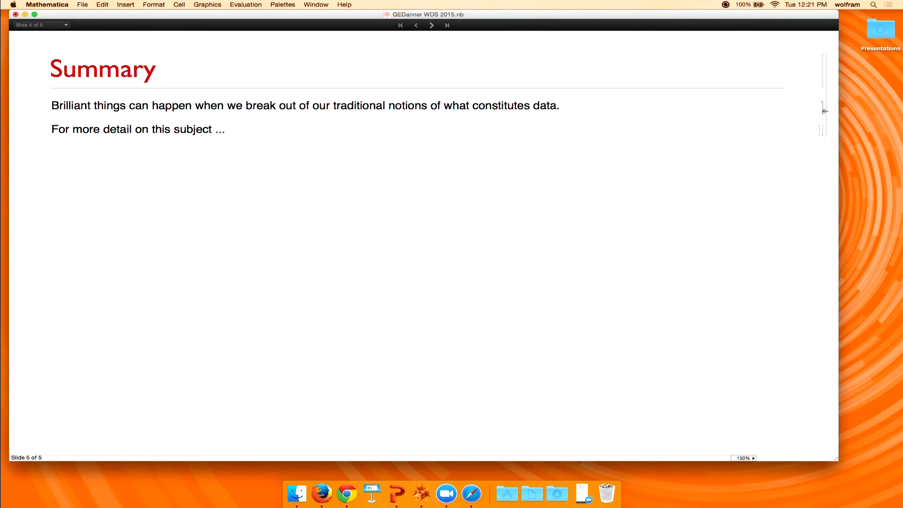
pyautogui.moveTo(824, 130)
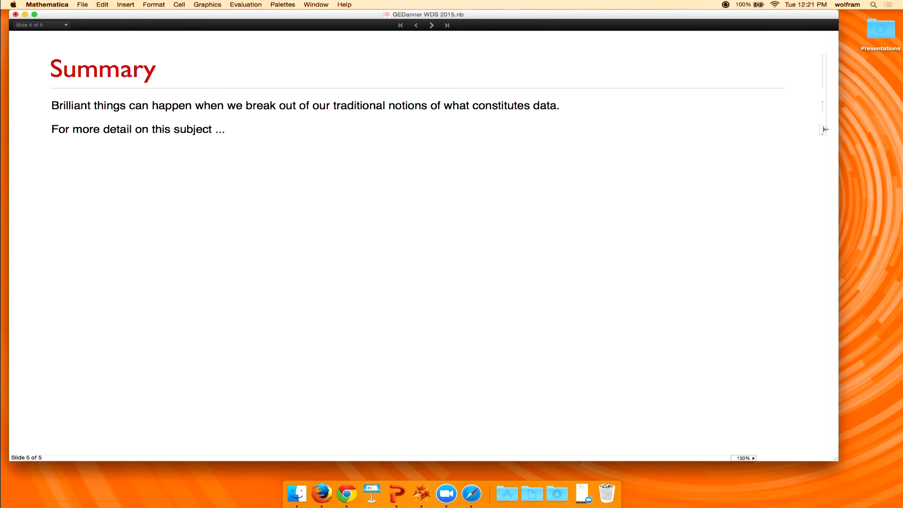